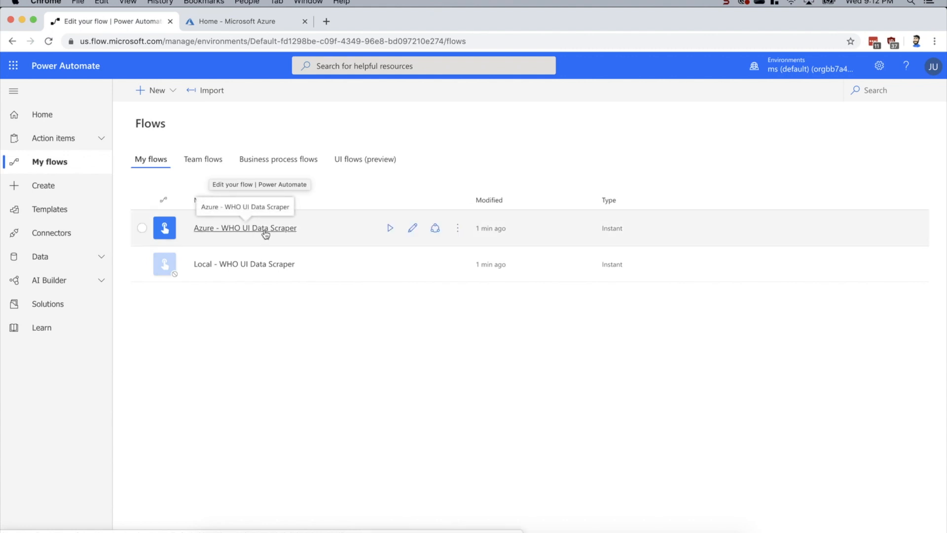
pyautogui.moveTo(298, 185)
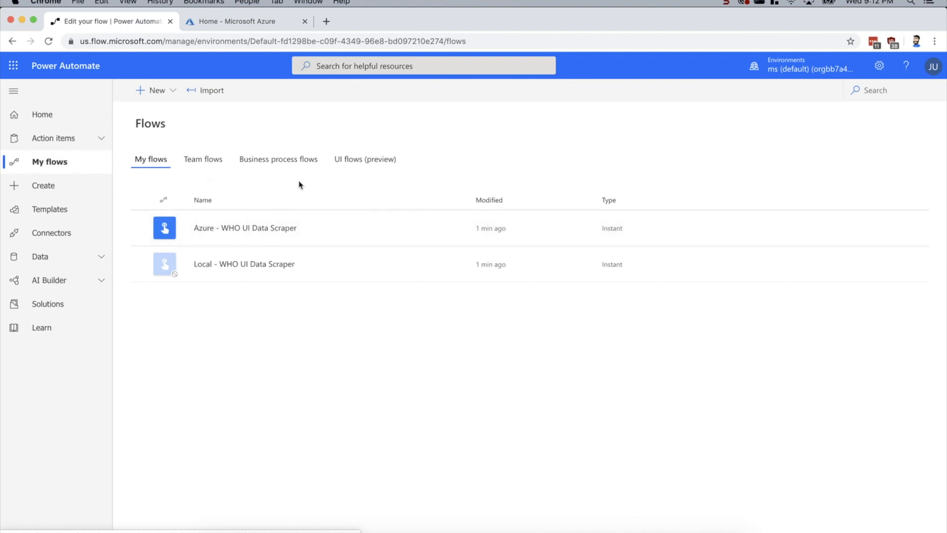
pyautogui.moveTo(343, 139)
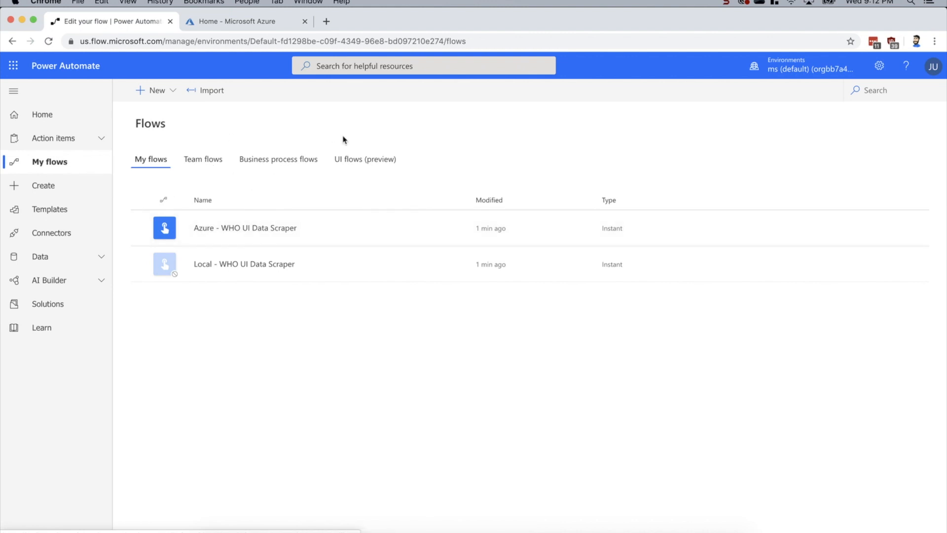
# Show the UI flows list containing the WHO UI Data Scraper web (Selenium) flow.
pyautogui.click(365, 158)
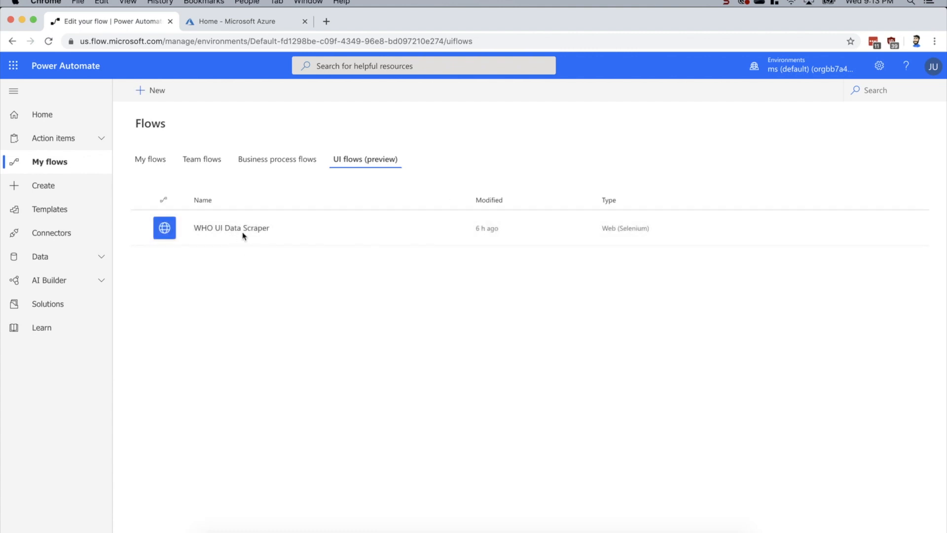
pyautogui.moveTo(231, 228)
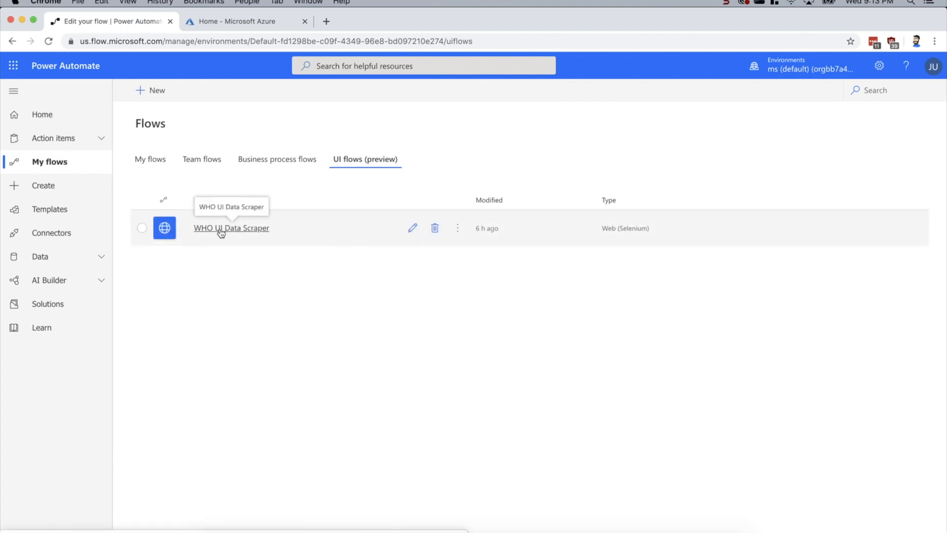
pyautogui.moveTo(202, 234)
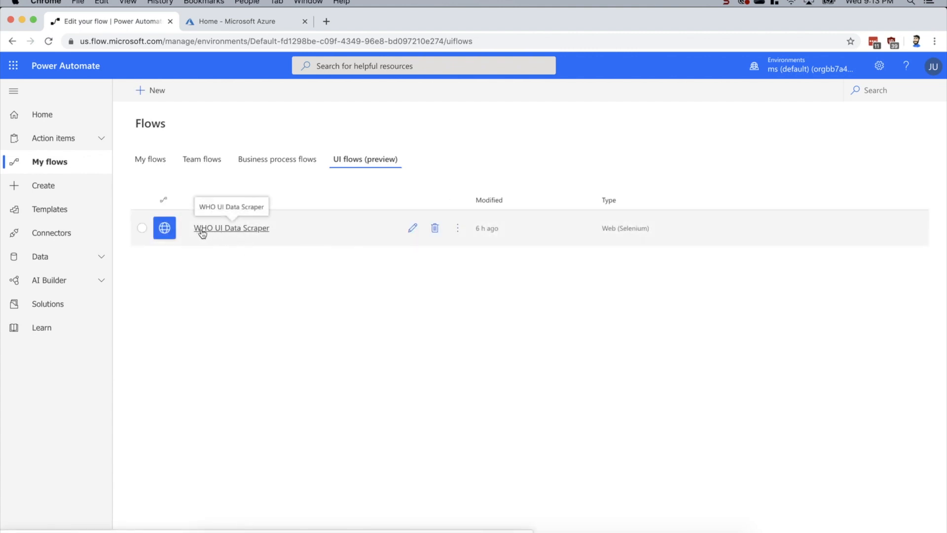
pyautogui.moveTo(259, 237)
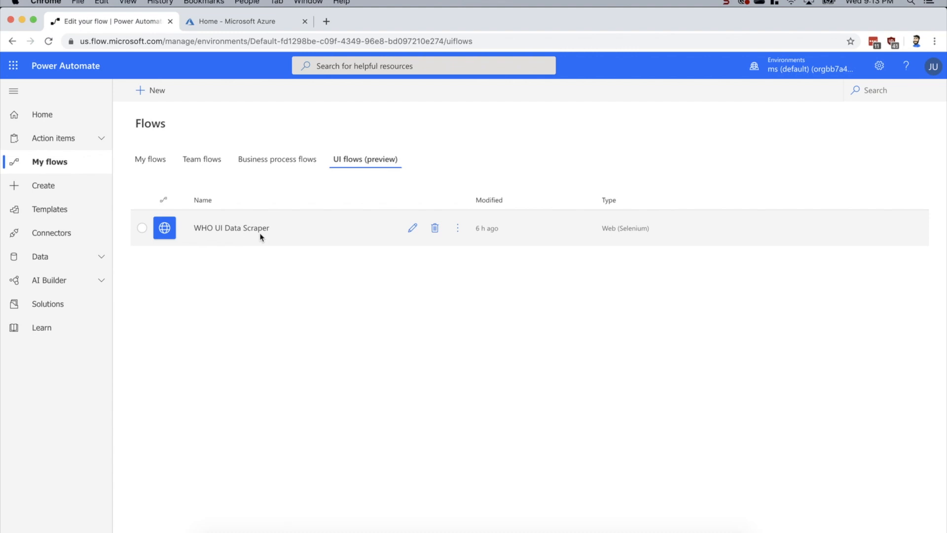
# Return to My flows, listing the Azure and Local WHO UI Data Scraper flows.
pyautogui.click(150, 159)
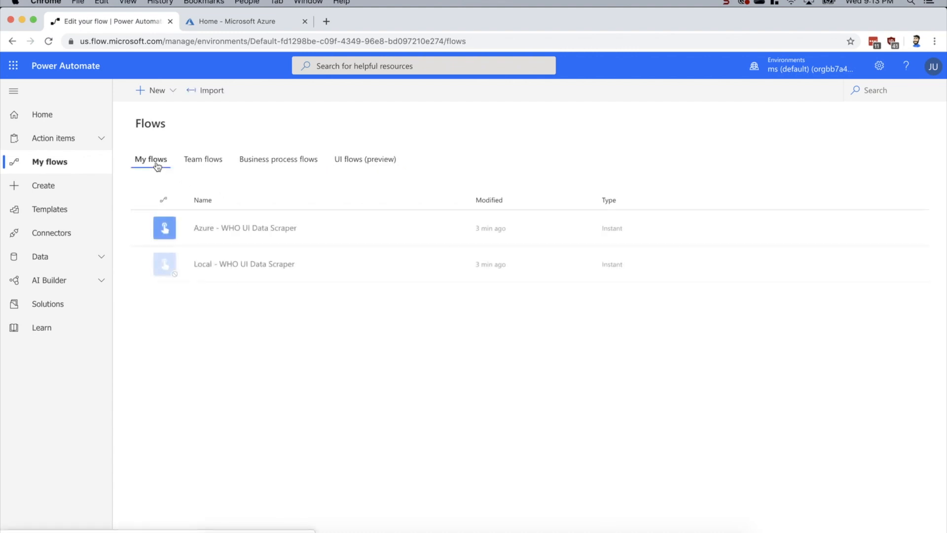
pyautogui.moveTo(245, 228)
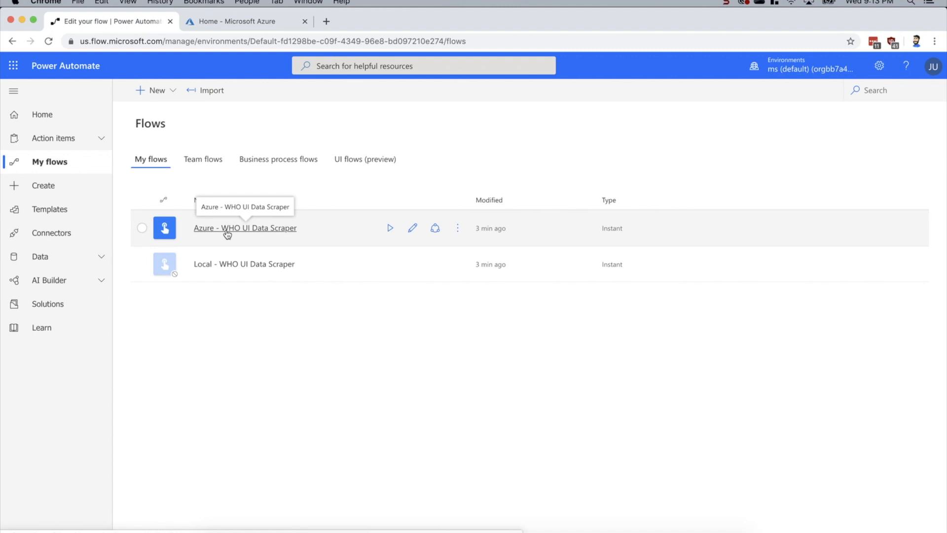
pyautogui.moveTo(457, 228)
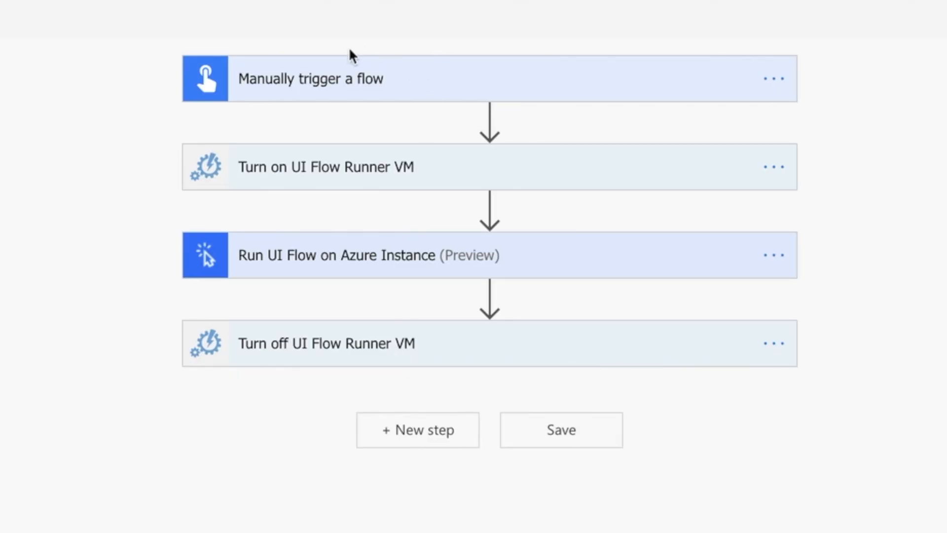
pyautogui.moveTo(371, 176)
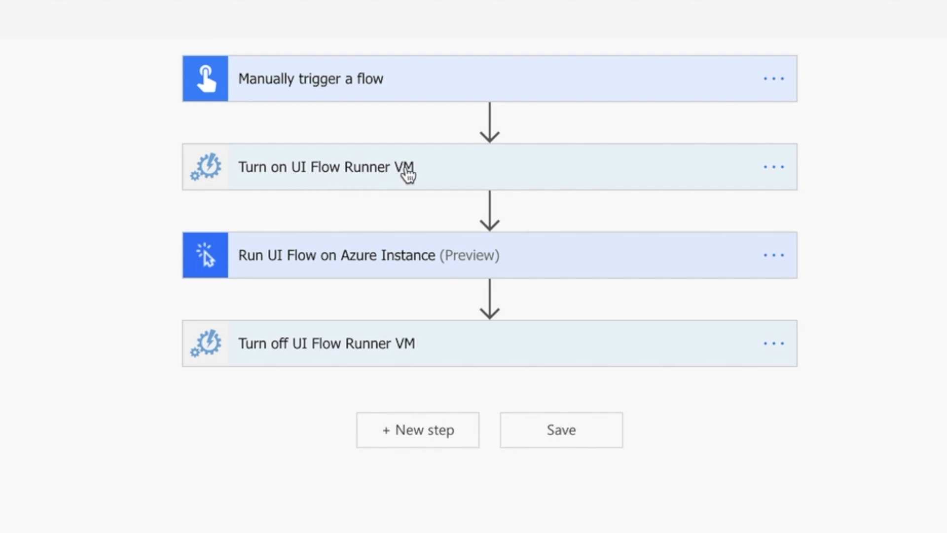
pyautogui.moveTo(303, 265)
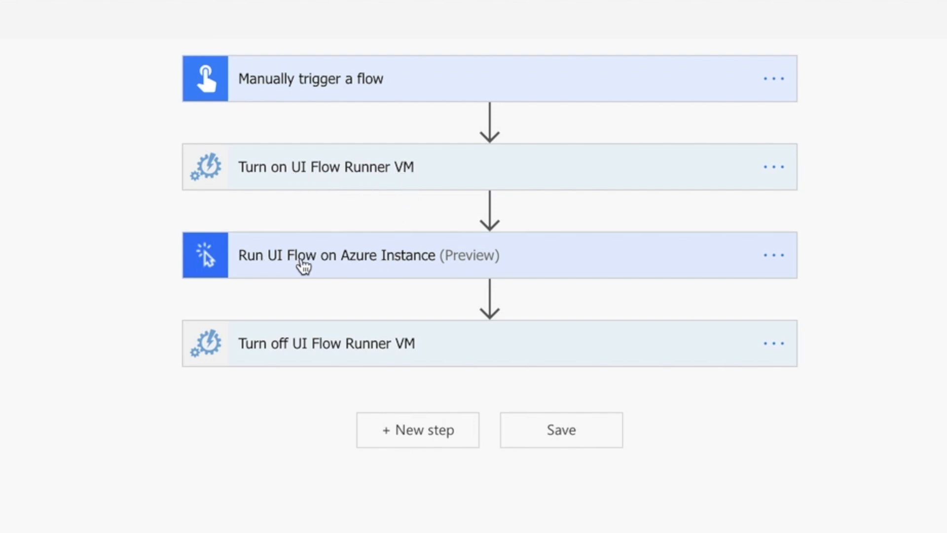
pyautogui.moveTo(277, 228)
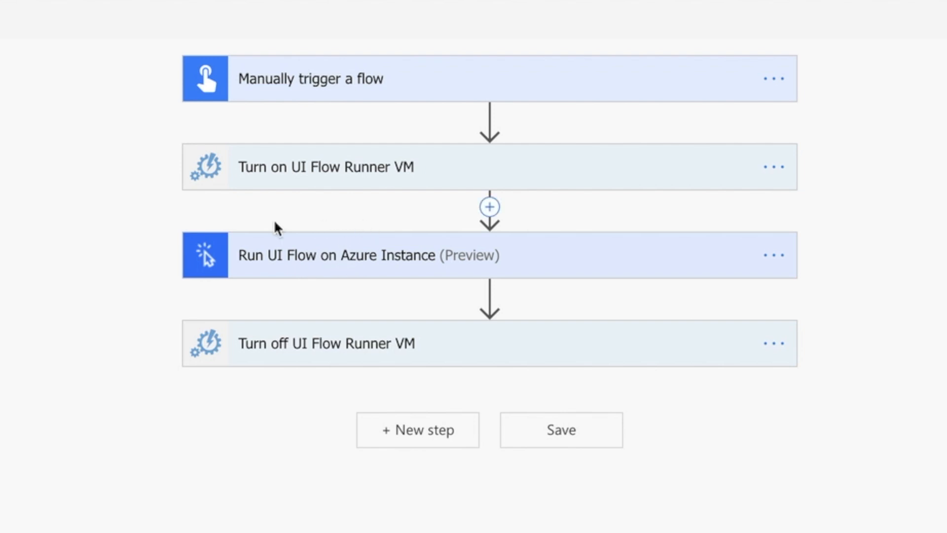
pyautogui.moveTo(403, 341)
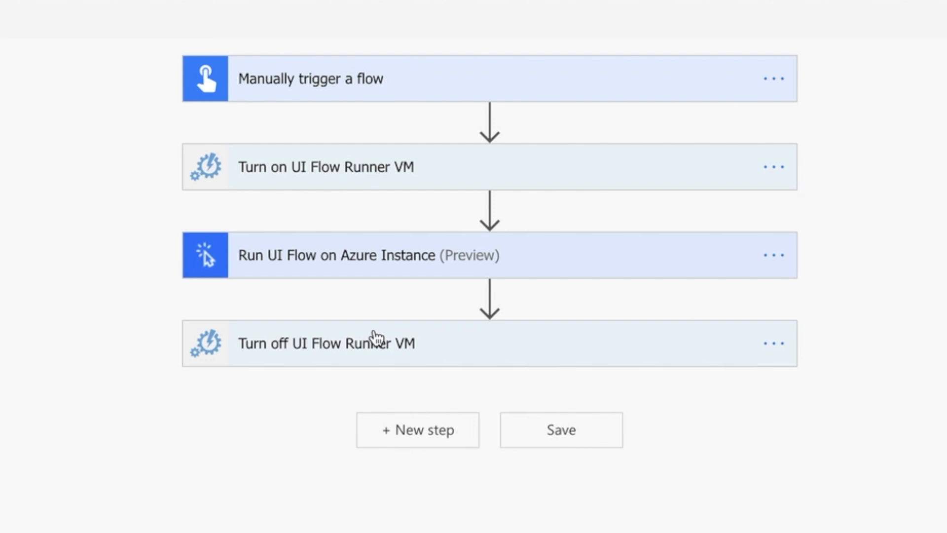
pyautogui.moveTo(375, 338)
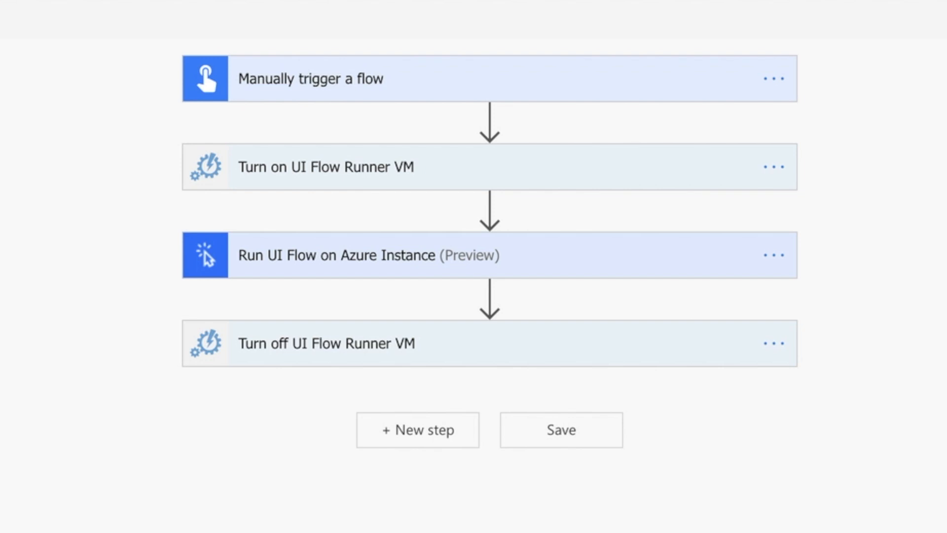
# Show the UIFlowRunner VM overview in the Azure portal with status Stopped (deallocated).
pyautogui.click(242, 21)
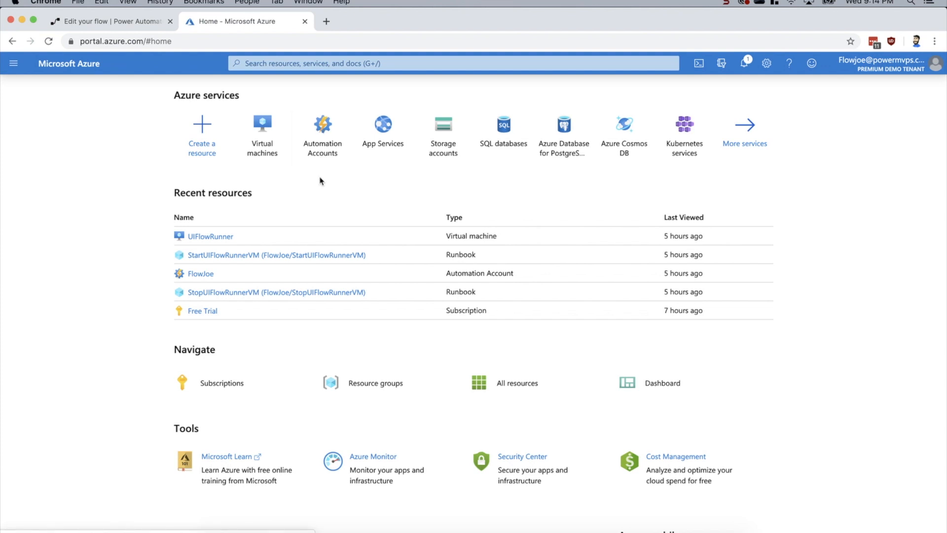
pyautogui.moveTo(210, 236)
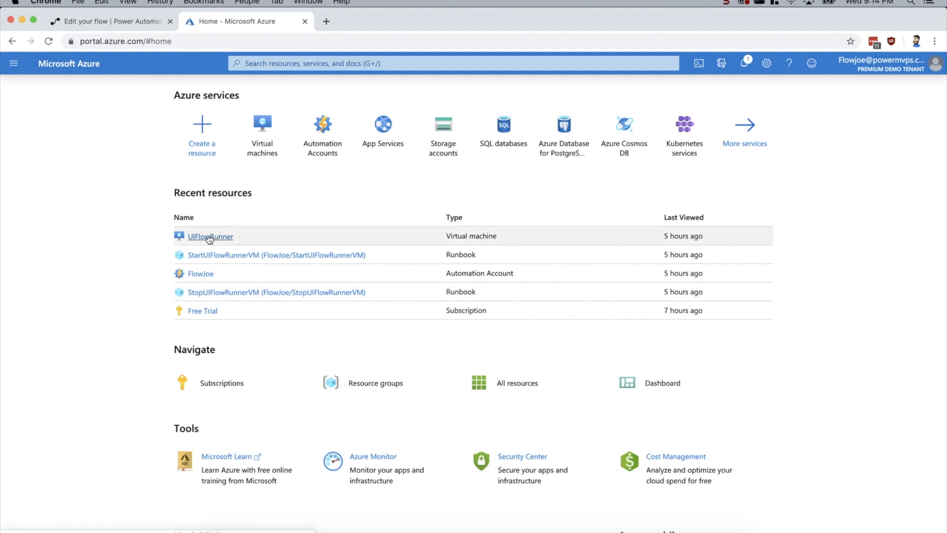
pyautogui.click(210, 236)
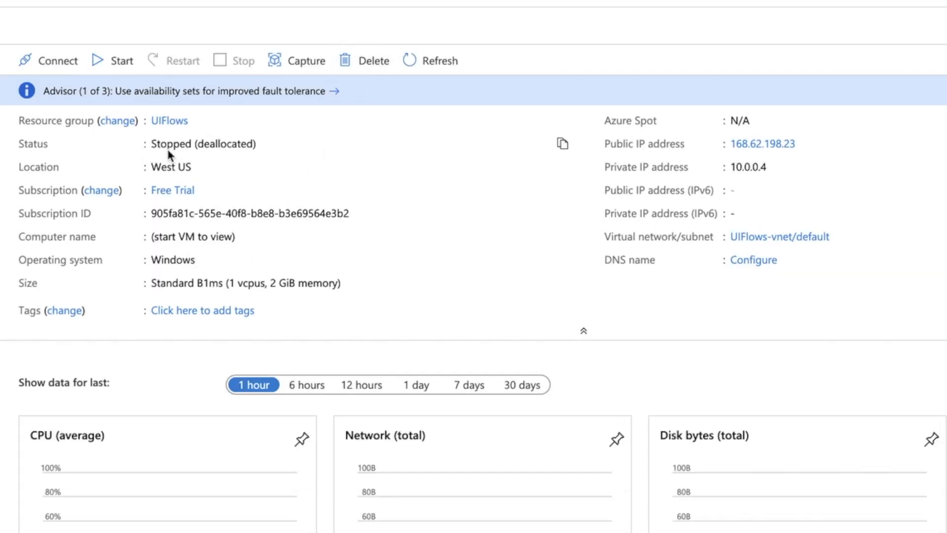
pyautogui.moveTo(171, 189)
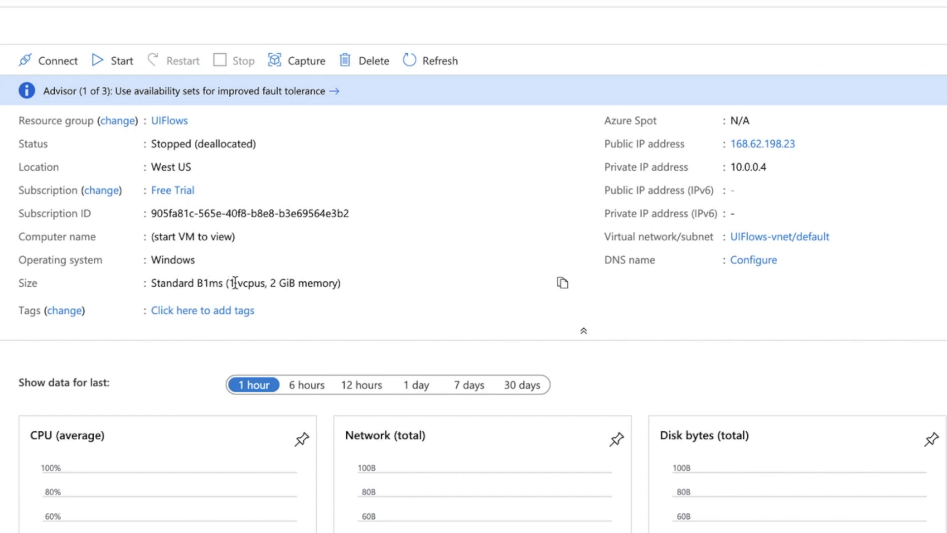
pyautogui.moveTo(325, 281)
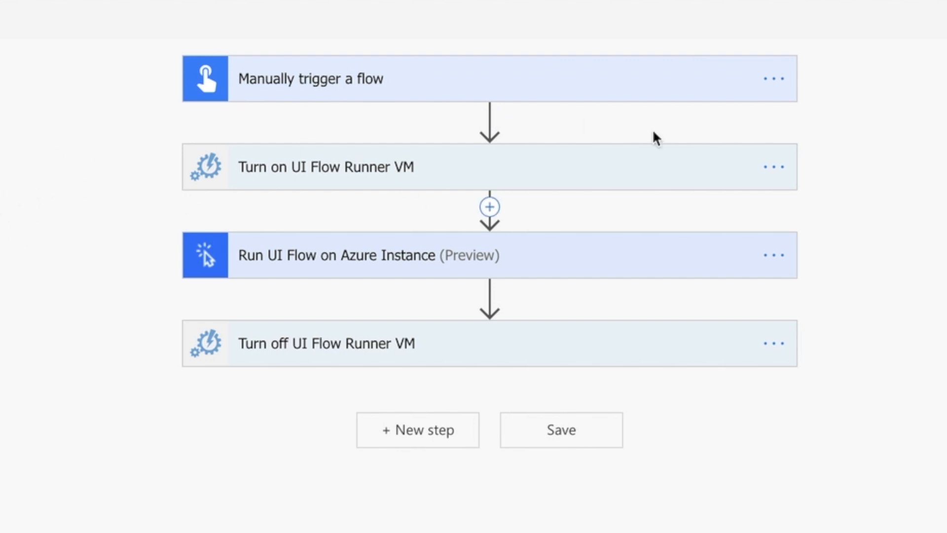
pyautogui.moveTo(225, 171)
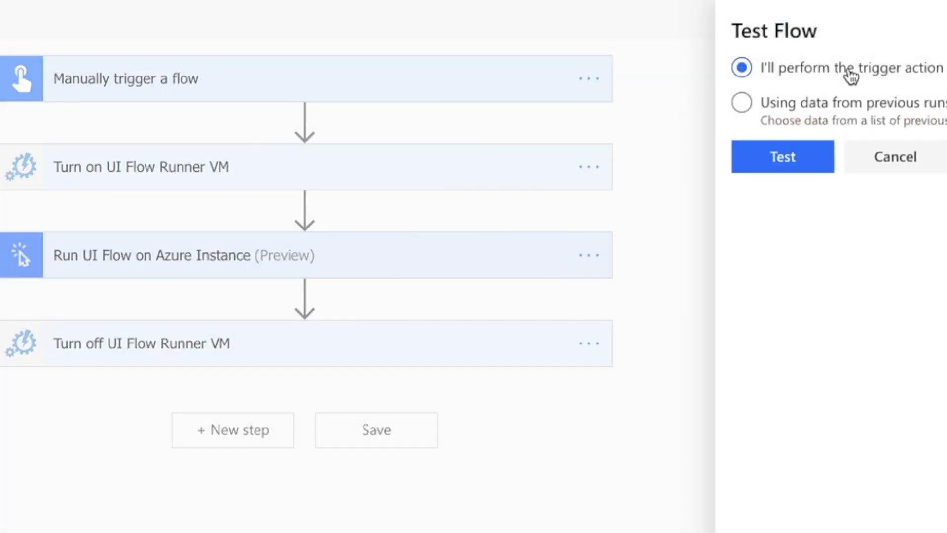
# Trigger the test run manually and refresh the VM status in the Azure portal.
pyautogui.click(782, 157)
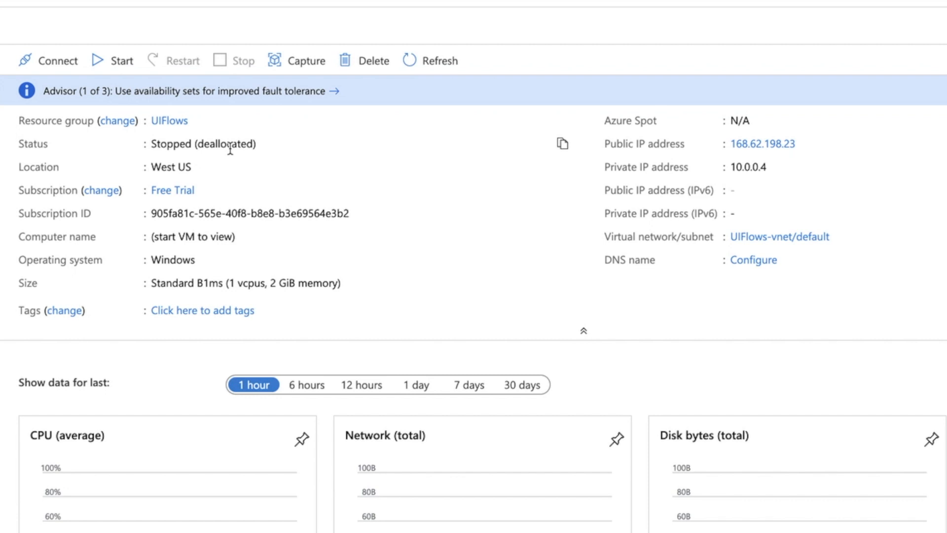
pyautogui.click(430, 60)
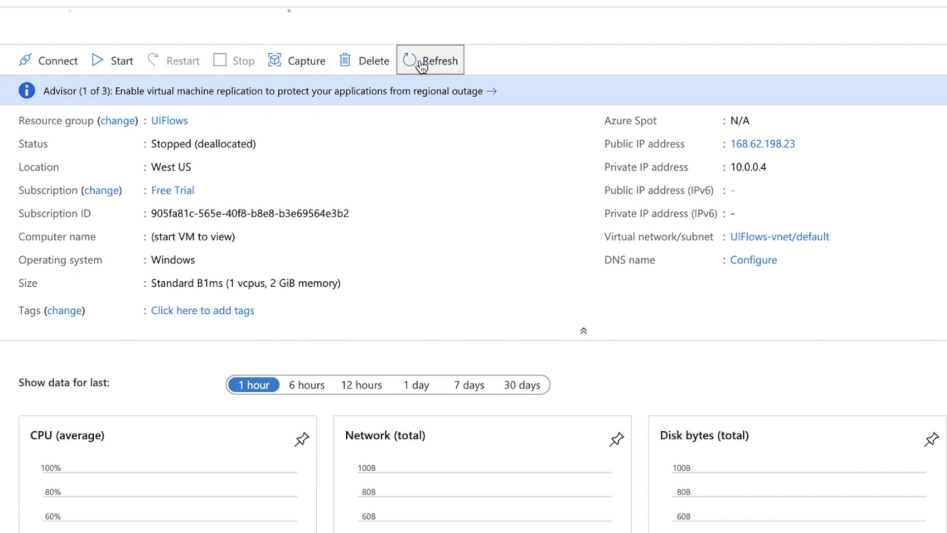
pyautogui.click(121, 60)
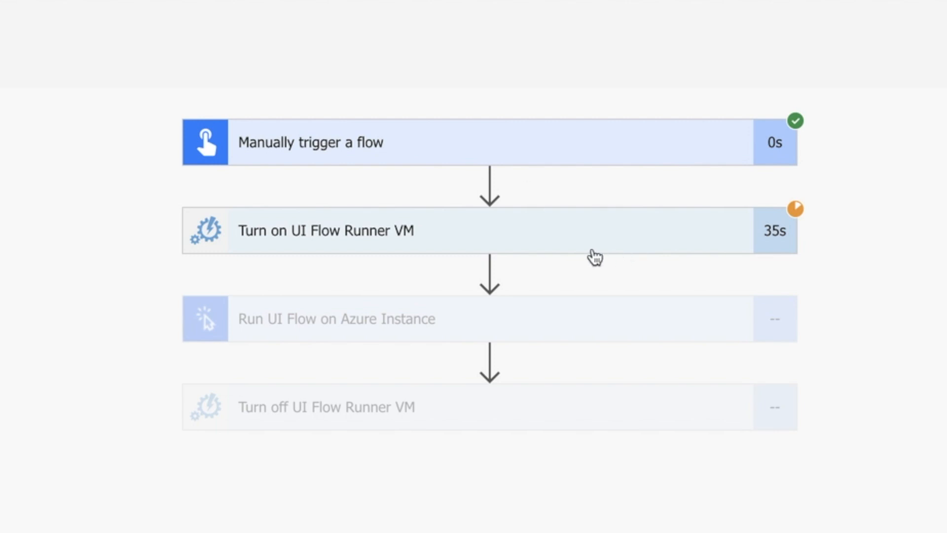
pyautogui.moveTo(623, 250)
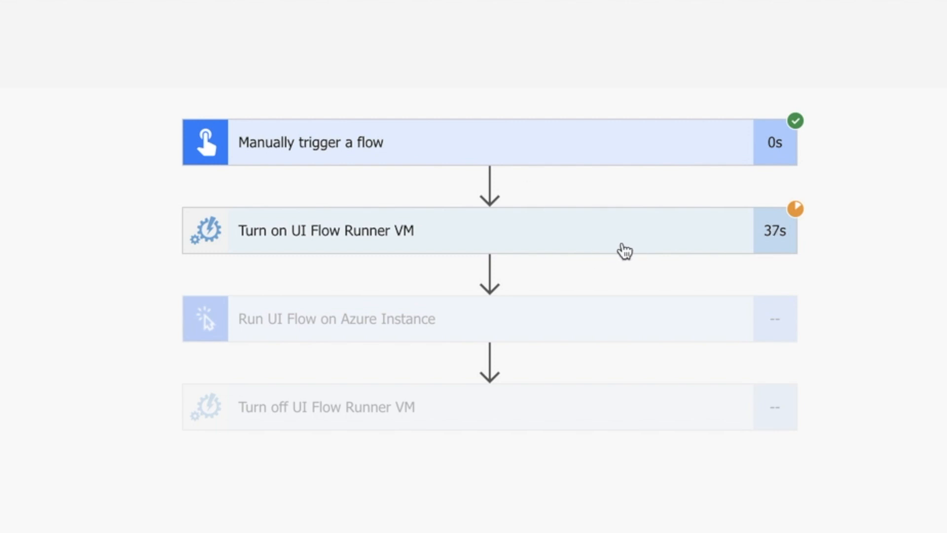
pyautogui.moveTo(606, 323)
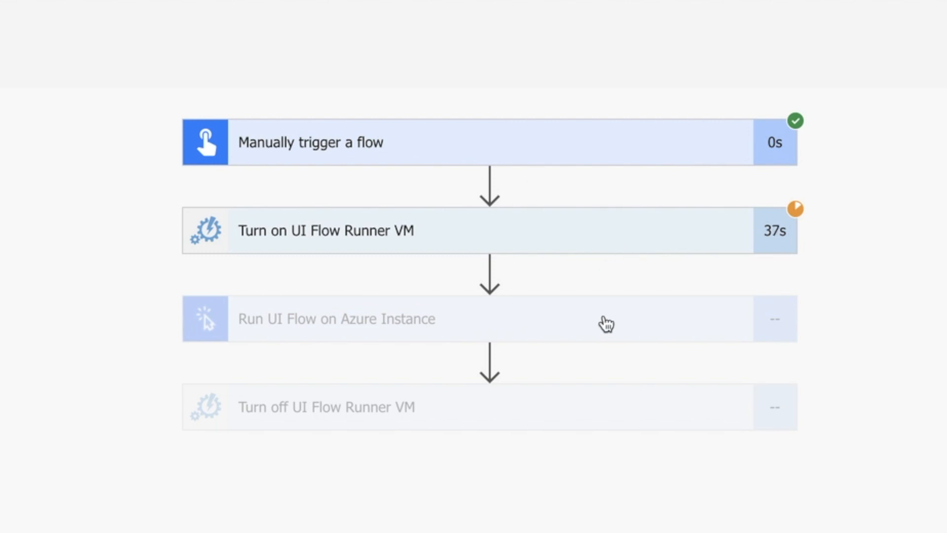
pyautogui.moveTo(537, 330)
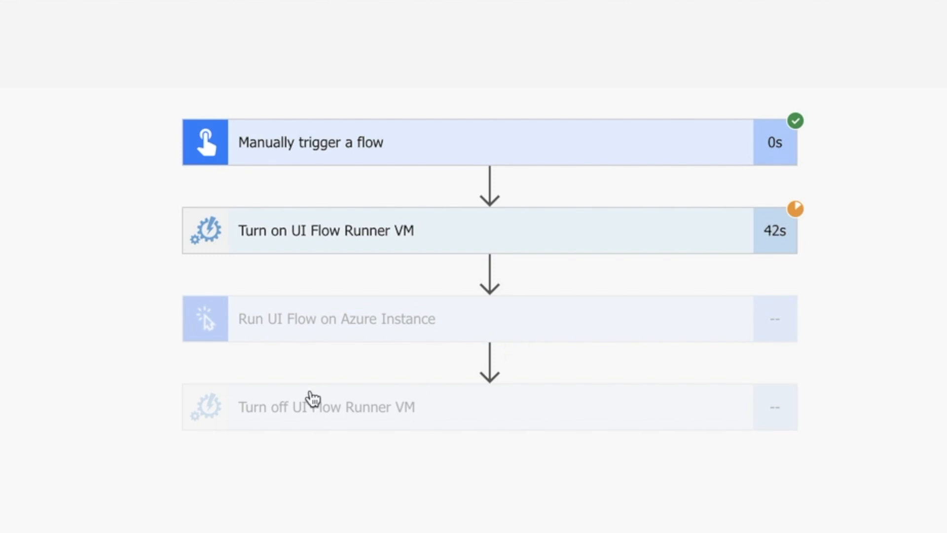
pyautogui.moveTo(429, 423)
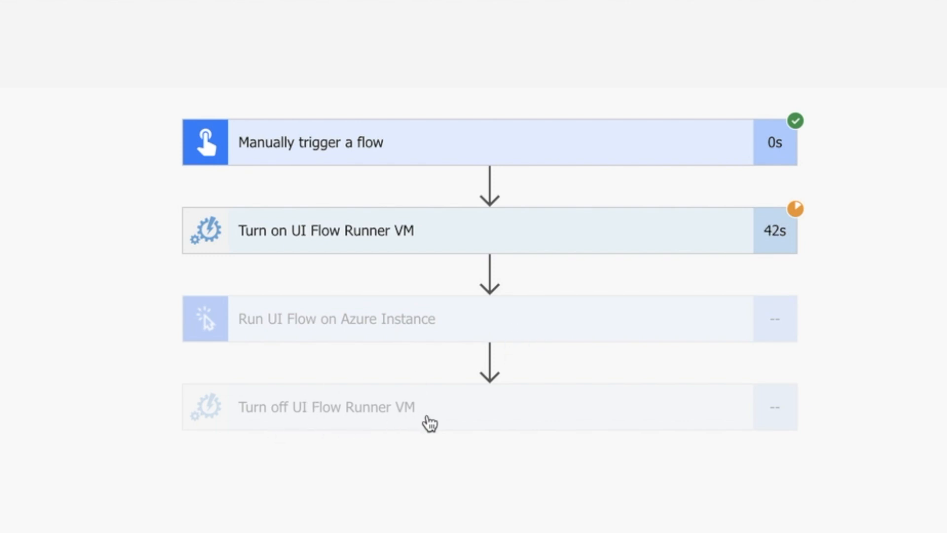
pyautogui.moveTo(444, 426)
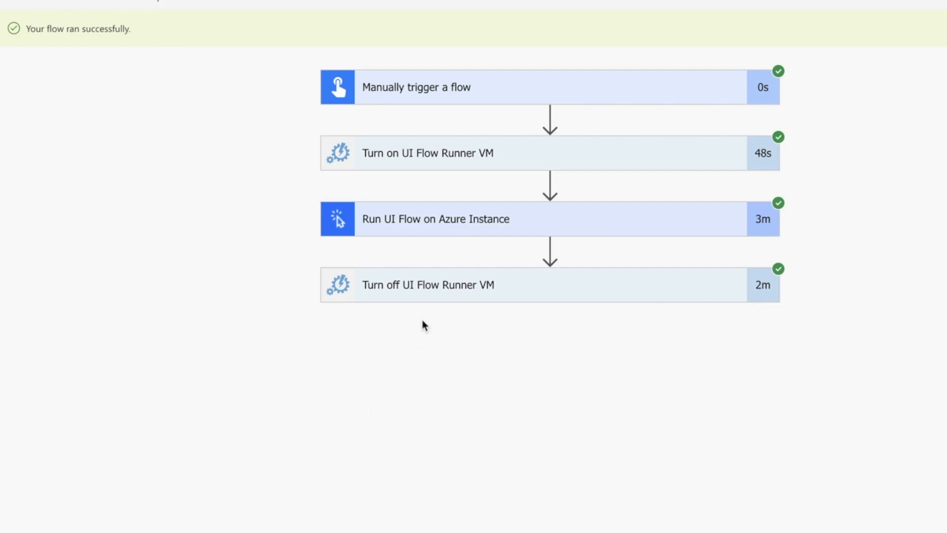
pyautogui.moveTo(386, 48)
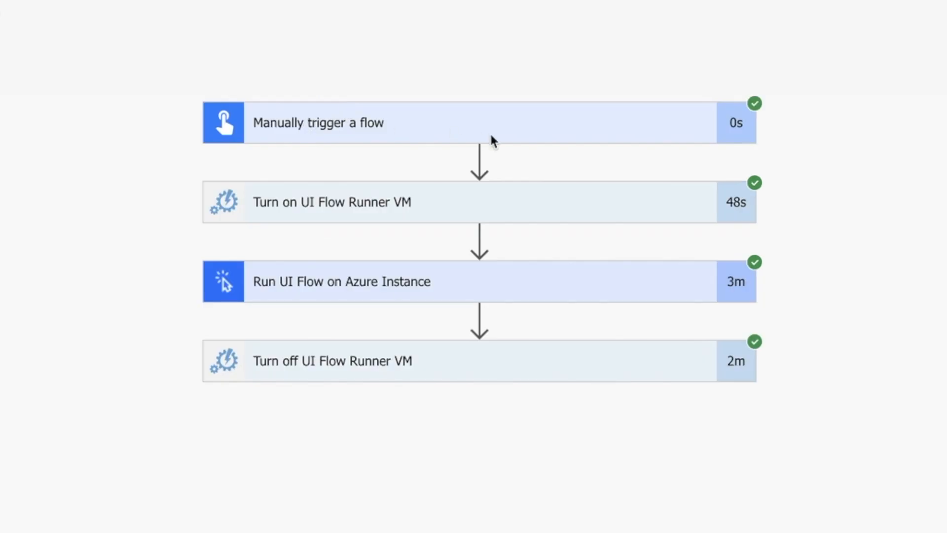
pyautogui.moveTo(571, 193)
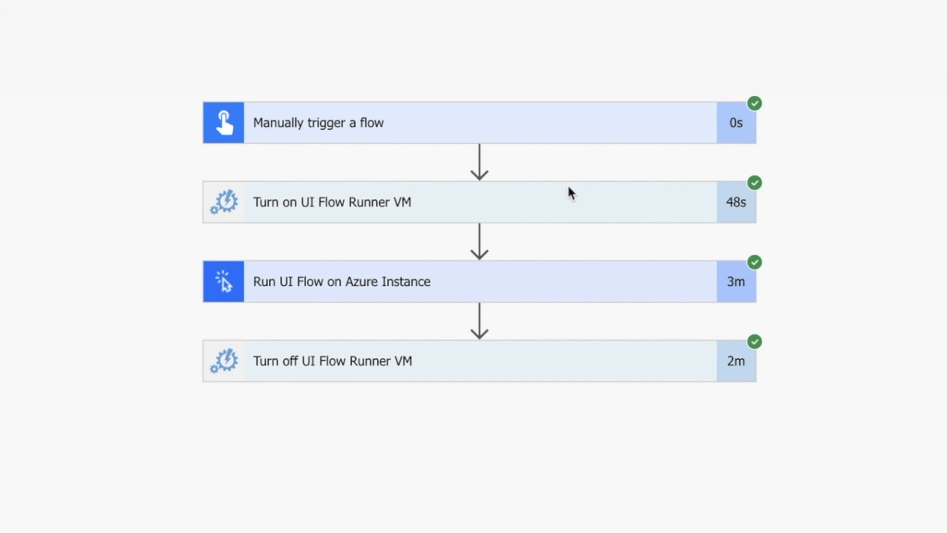
pyautogui.moveTo(362, 284)
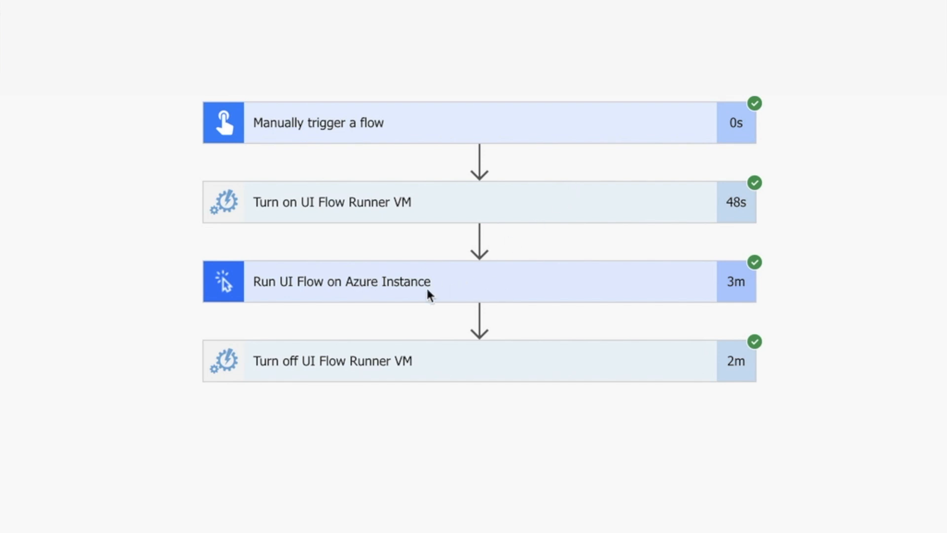
pyautogui.moveTo(385, 361)
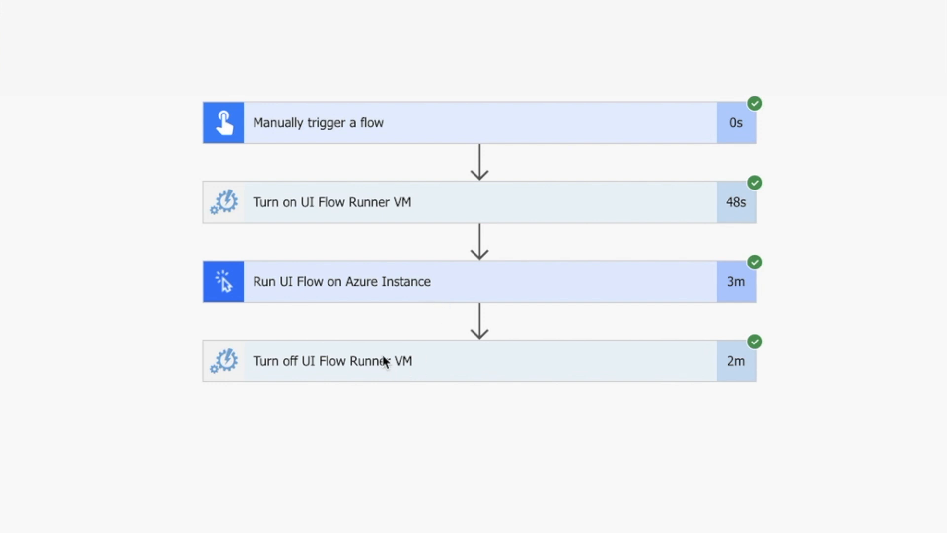
pyautogui.moveTo(394, 370)
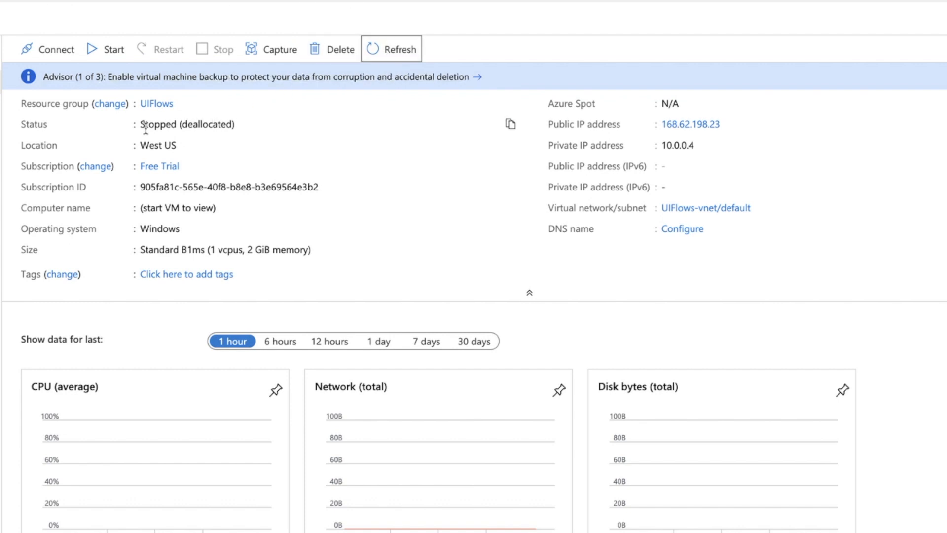
# Highlight the VM's Stopped (deallocated) status, then reveal the Run UI Flow step's inputs and Latest Headline output.
pyautogui.doubleClick(188, 124)
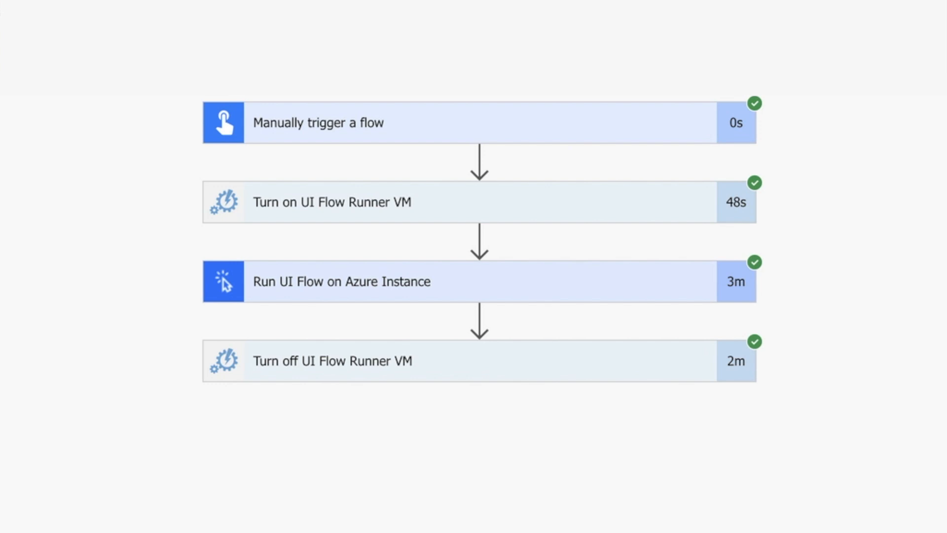
pyautogui.click(341, 281)
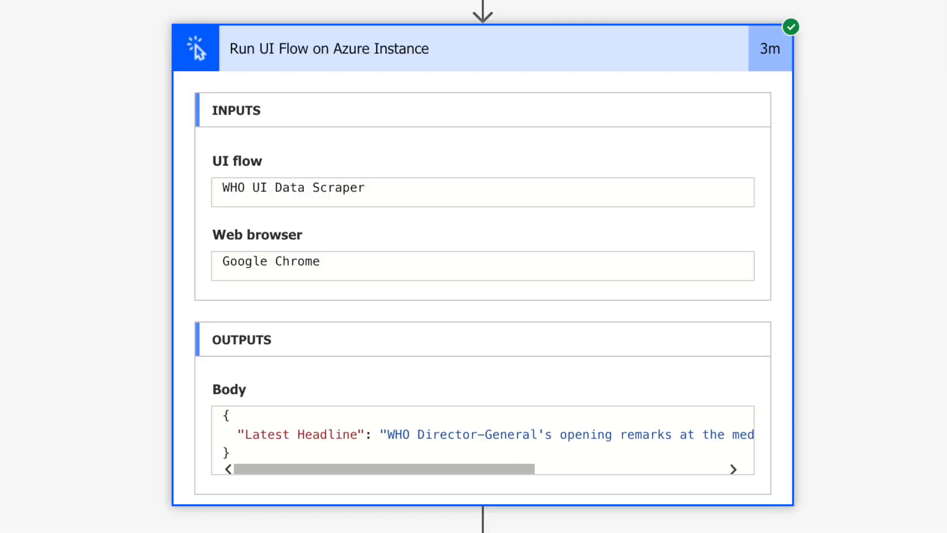